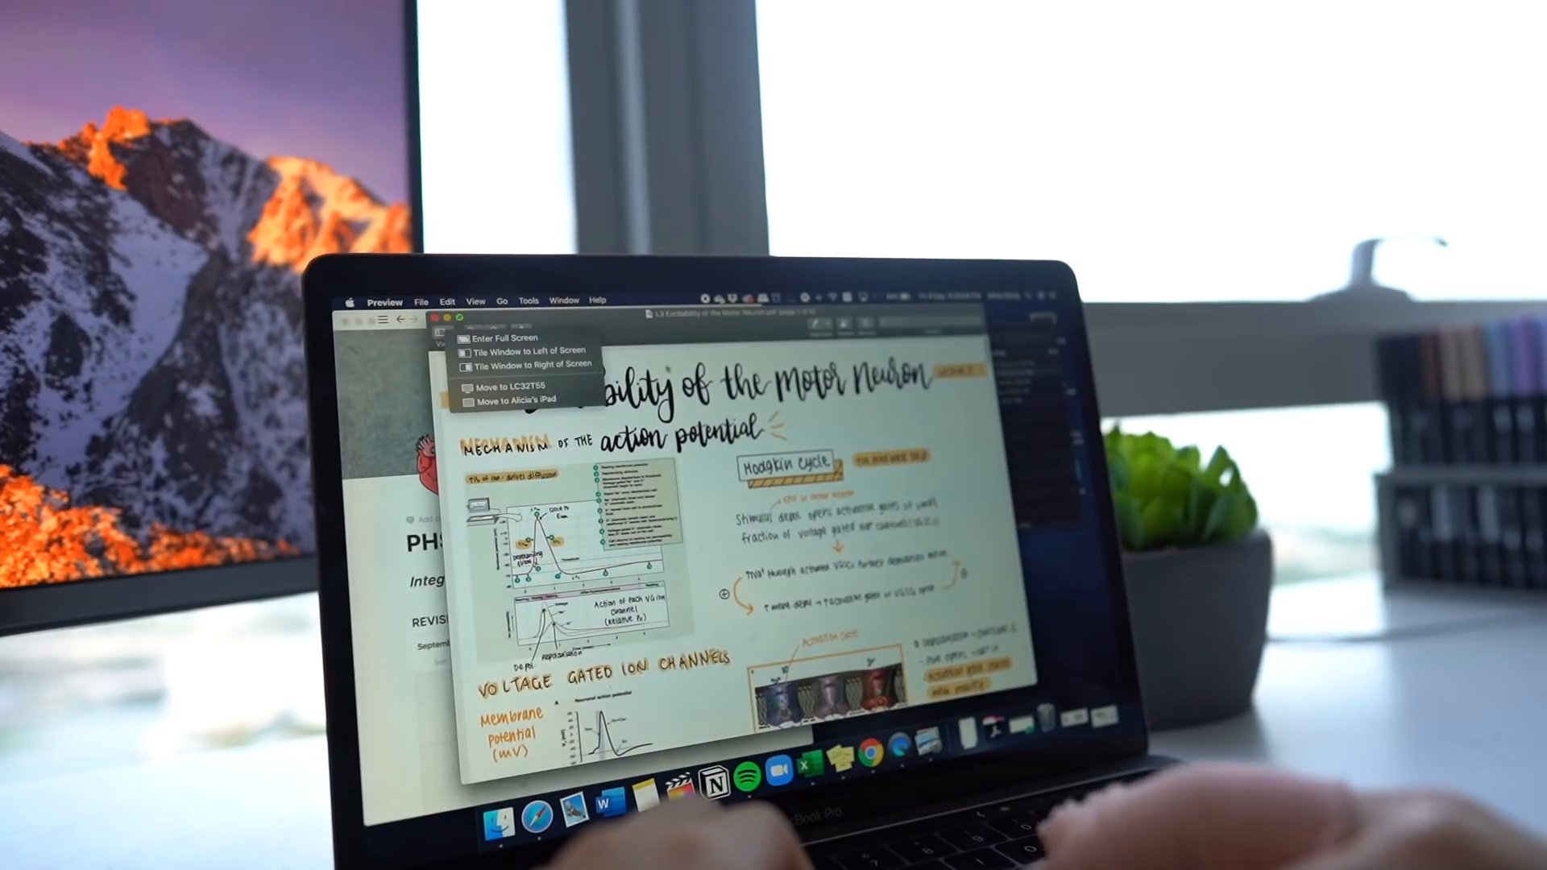
Tile the handwritten motor neuron notes onto the right half of the screen.
{"action": "left_click", "coordinate": [530, 366]}
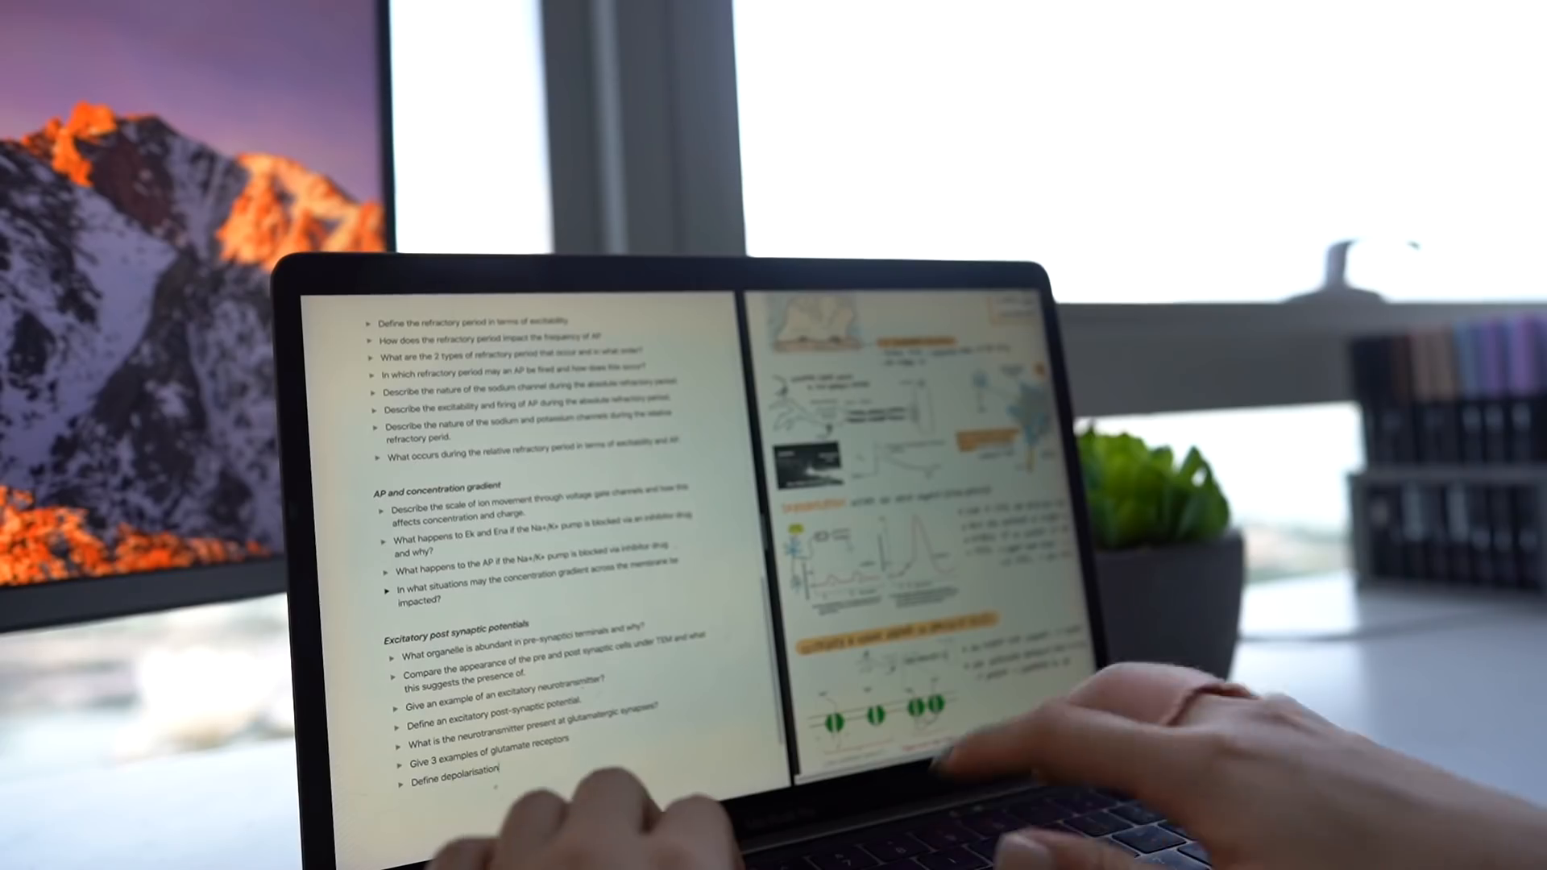
Add a new flashcard question reading 'What event can occur to help' after 'Define depolarisation'.
{"action": "type", "text": "What event"}
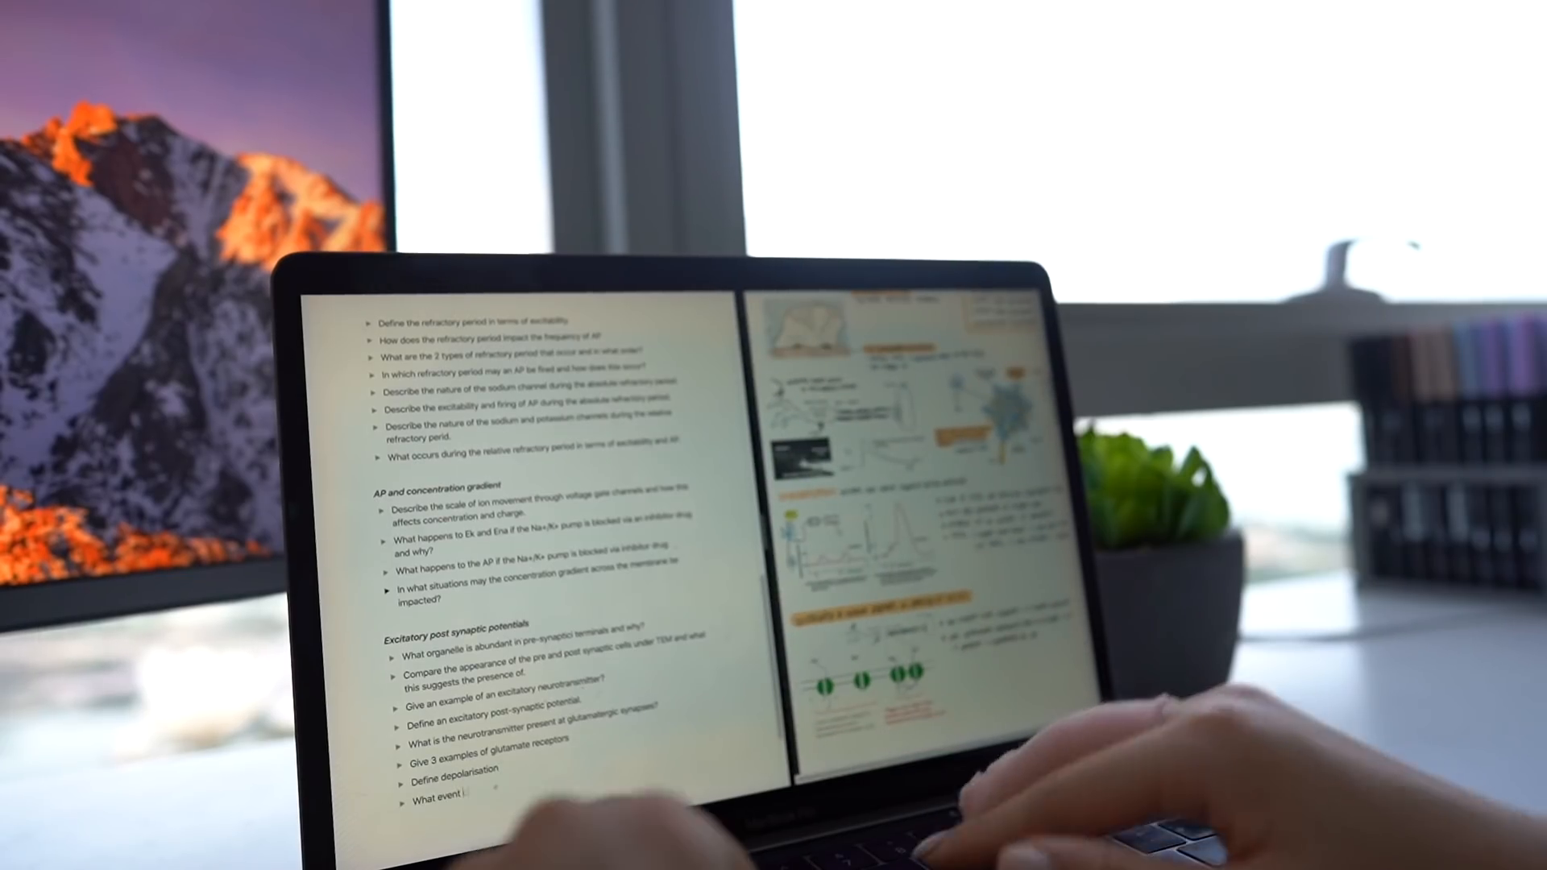
{"action": "type", "text": "can occur to help"}
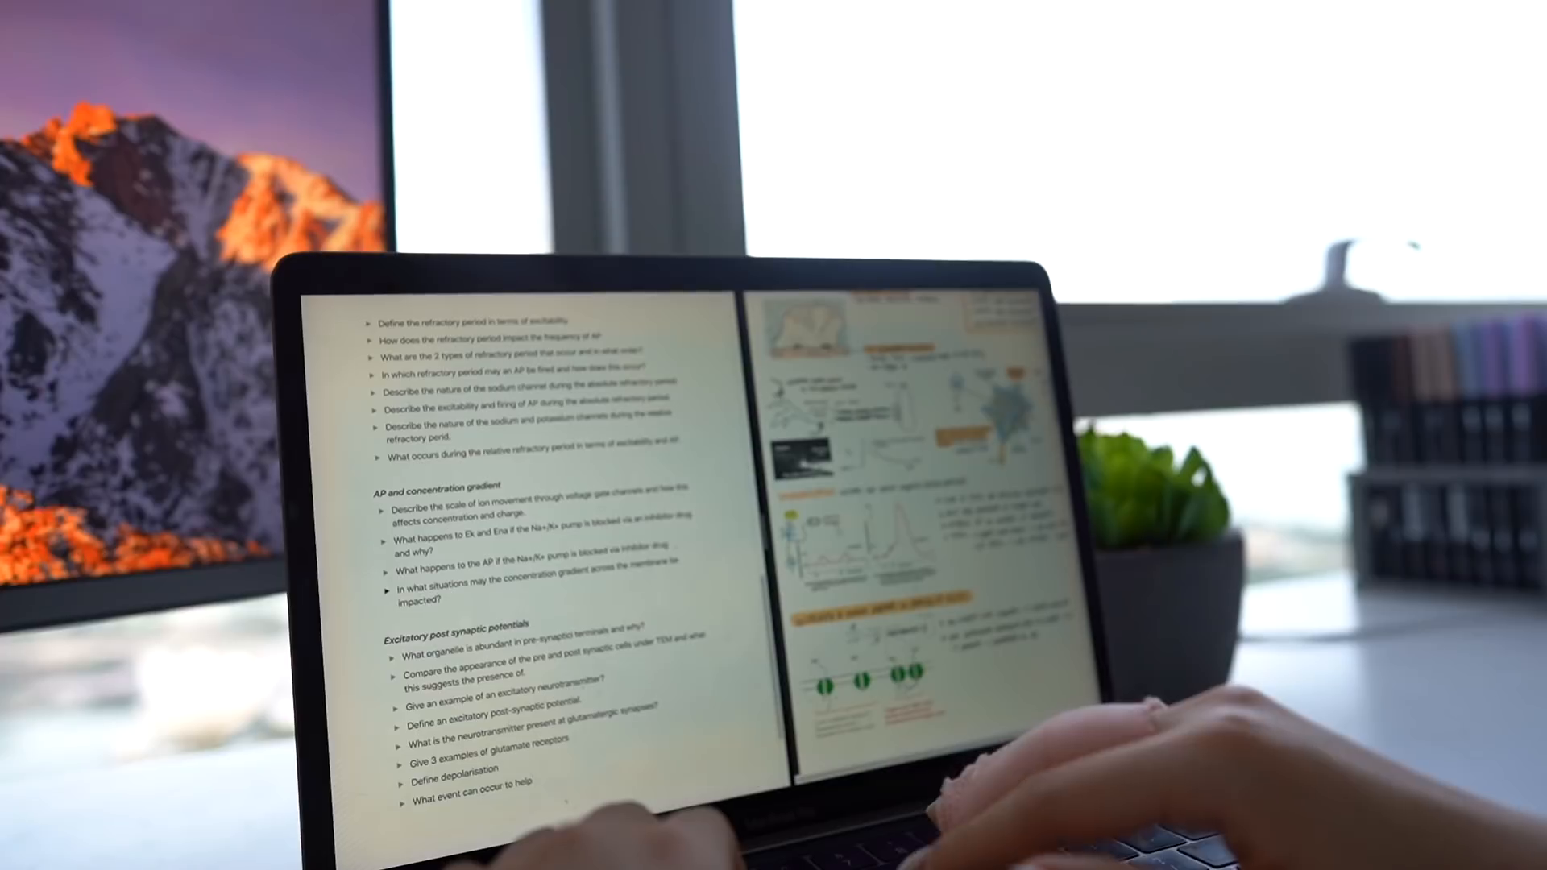